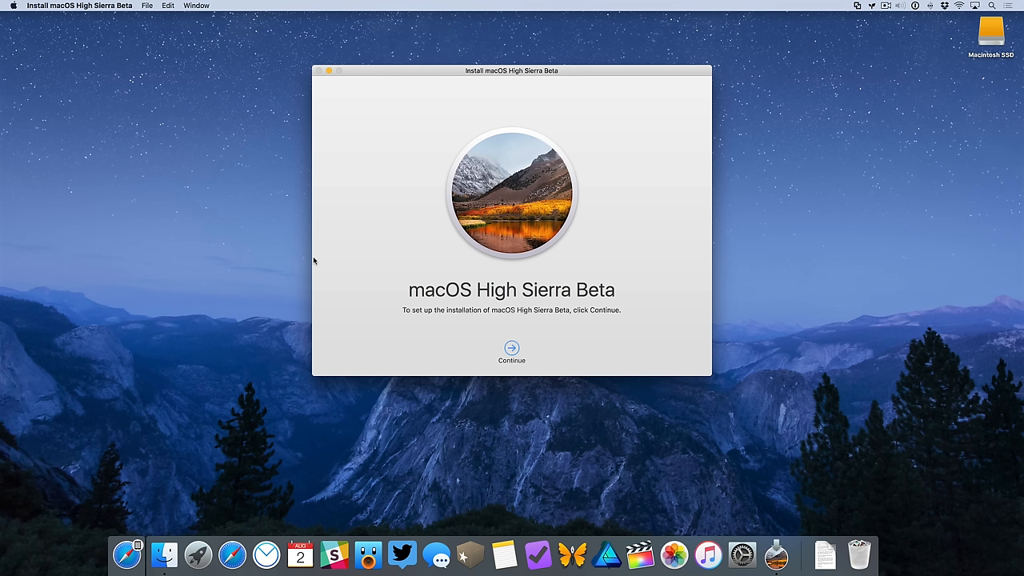
pyautogui.moveTo(339, 241)
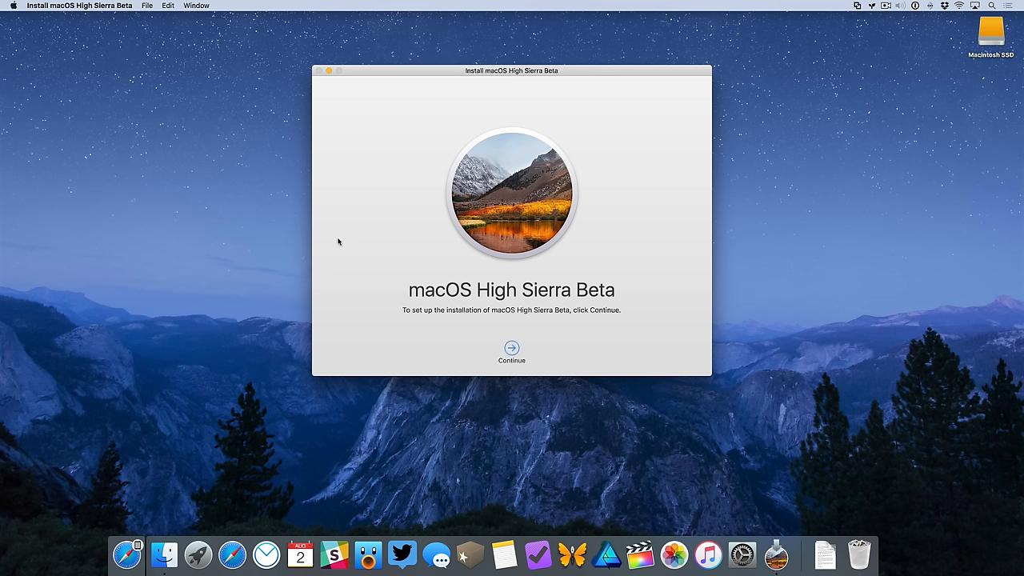
pyautogui.moveTo(366, 231)
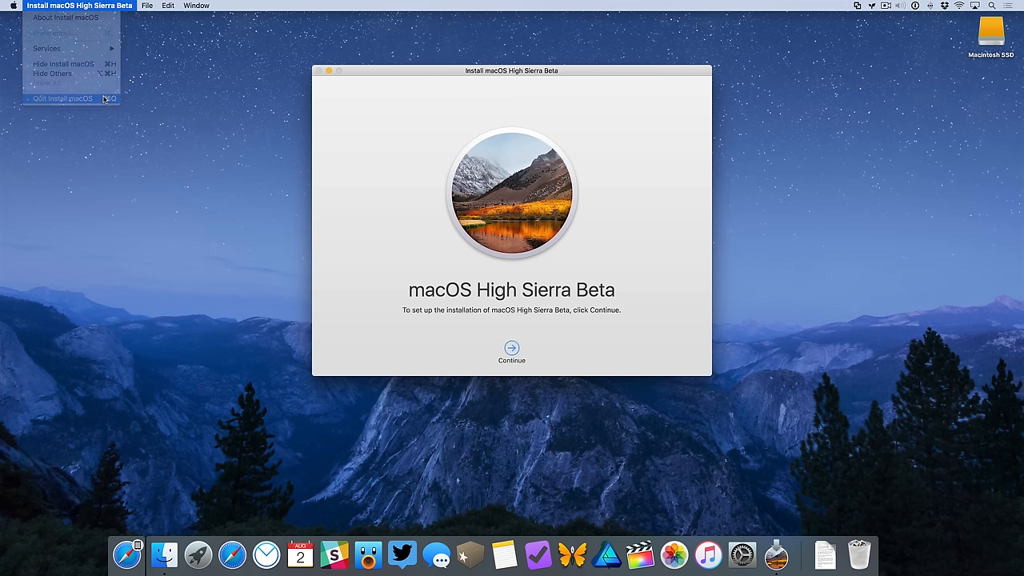
# - Quit Install macOS, then launch Terminal from Applications > Utilities in a Finder window
pyautogui.click(68, 102)
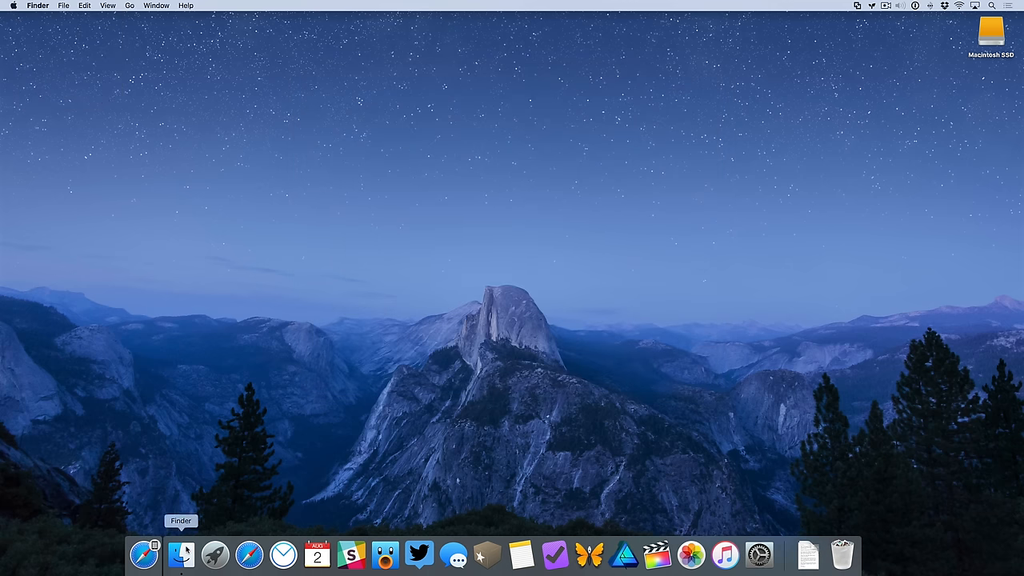
pyautogui.click(180, 550)
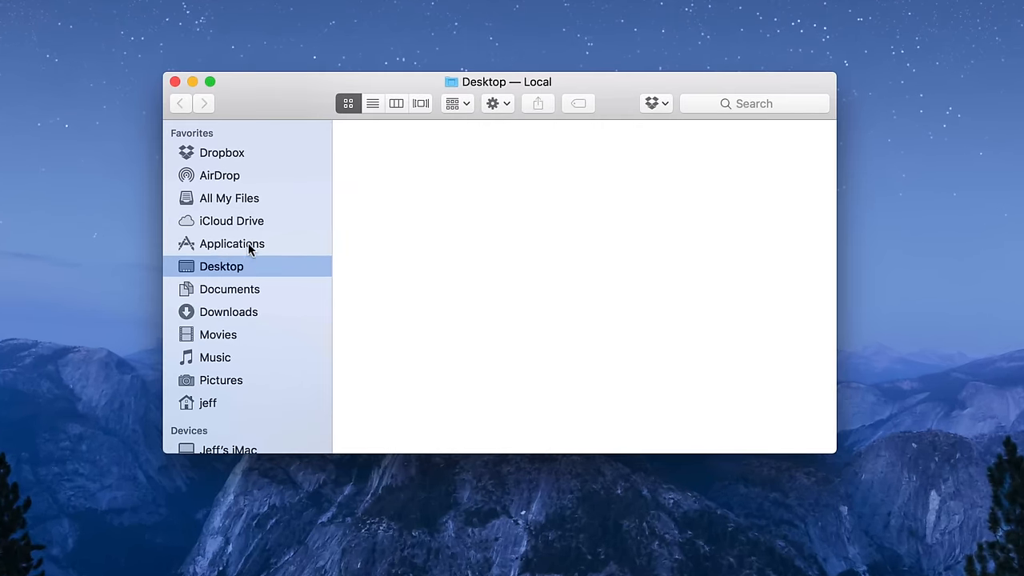
pyautogui.click(231, 244)
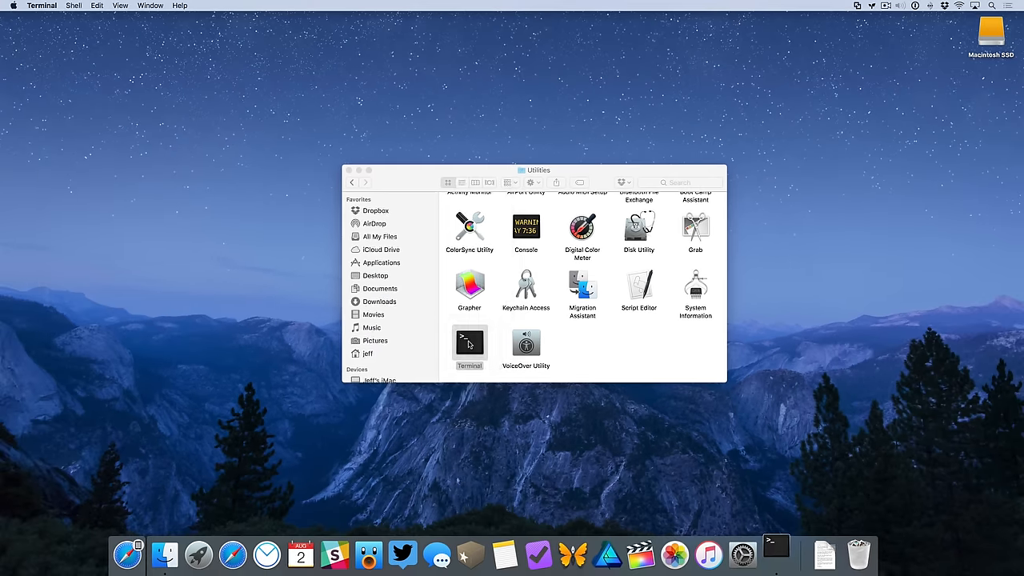
pyautogui.doubleClick(468, 341)
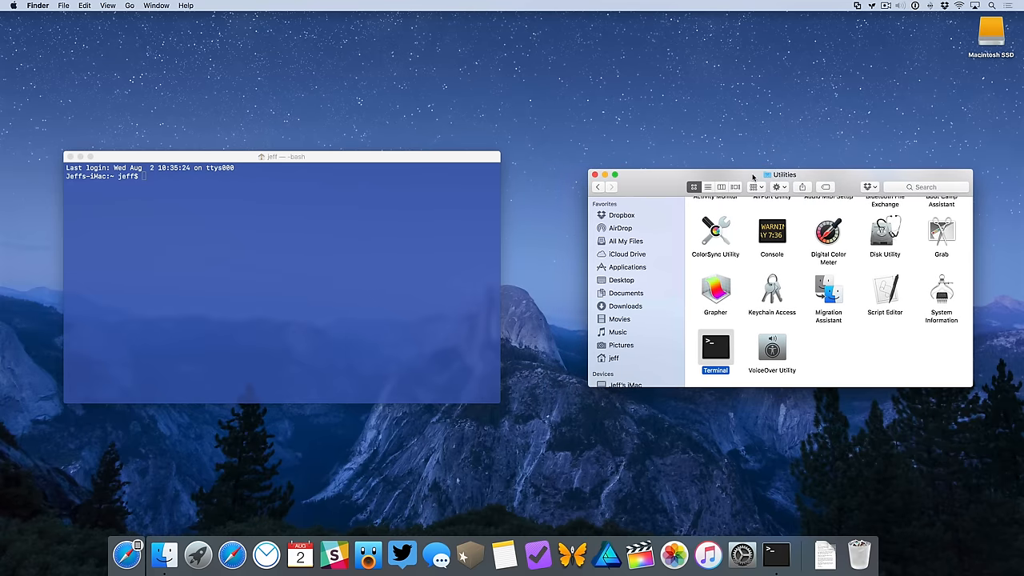
pyautogui.moveTo(716, 199)
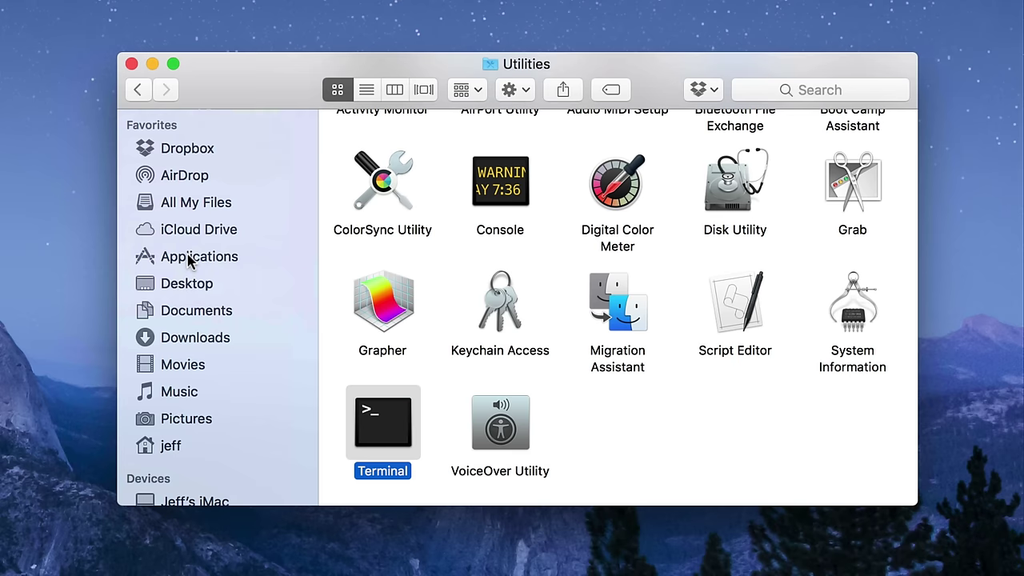
# - Browse into the Install macOS High Sierra Beta app to reach Contents/Resources/createinstallmedia for the sudo command
pyautogui.click(199, 256)
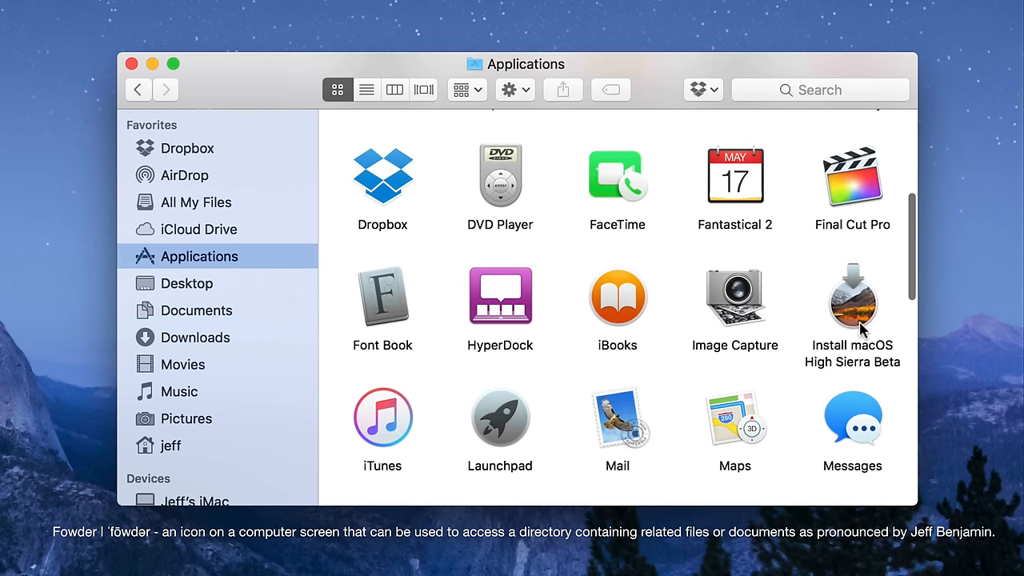
pyautogui.moveTo(855, 318)
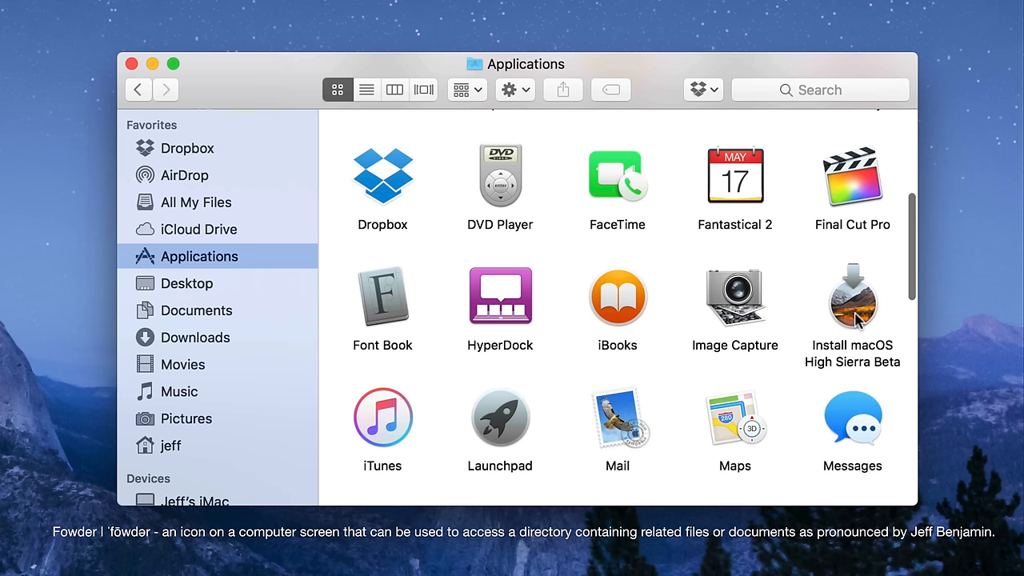
pyautogui.doubleClick(851, 296)
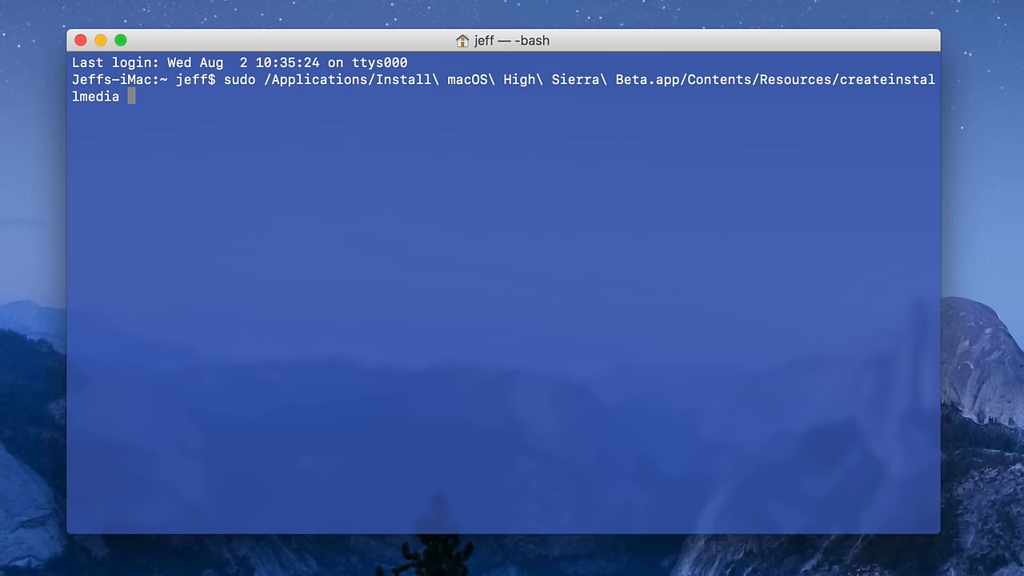
# - Append --volume /Volumes/USB\ Flash\ Drive and begin the --applicationpath option
pyautogui.write('--volume /Volumes/USB\\ Flash\\ Drive')
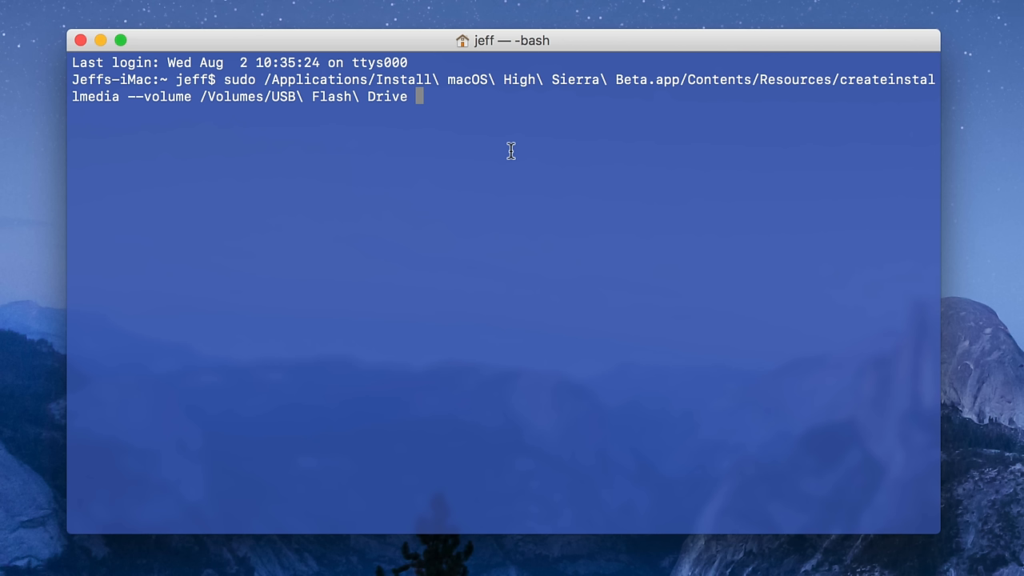
pyautogui.write('-')
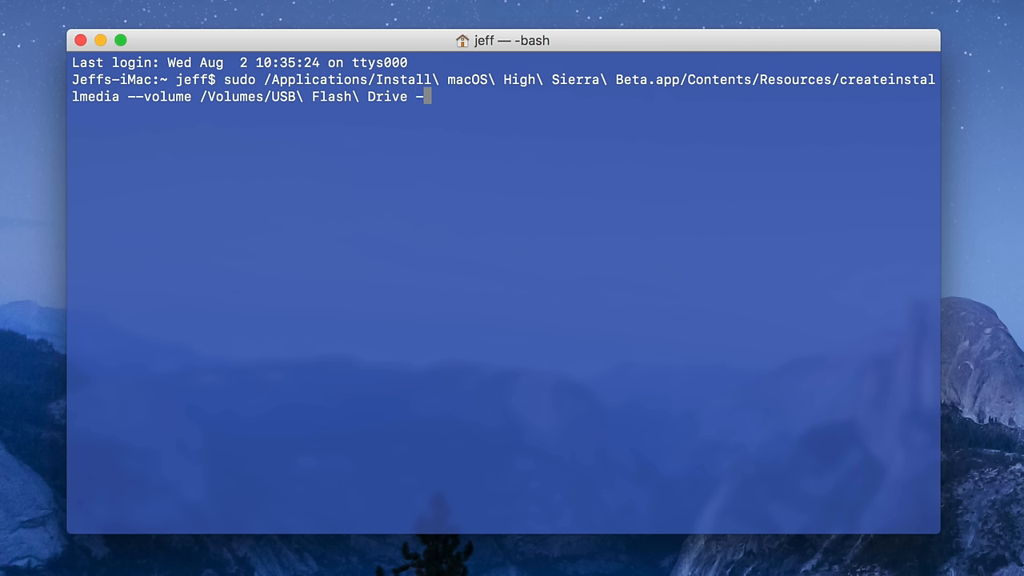
pyautogui.write('-appli')
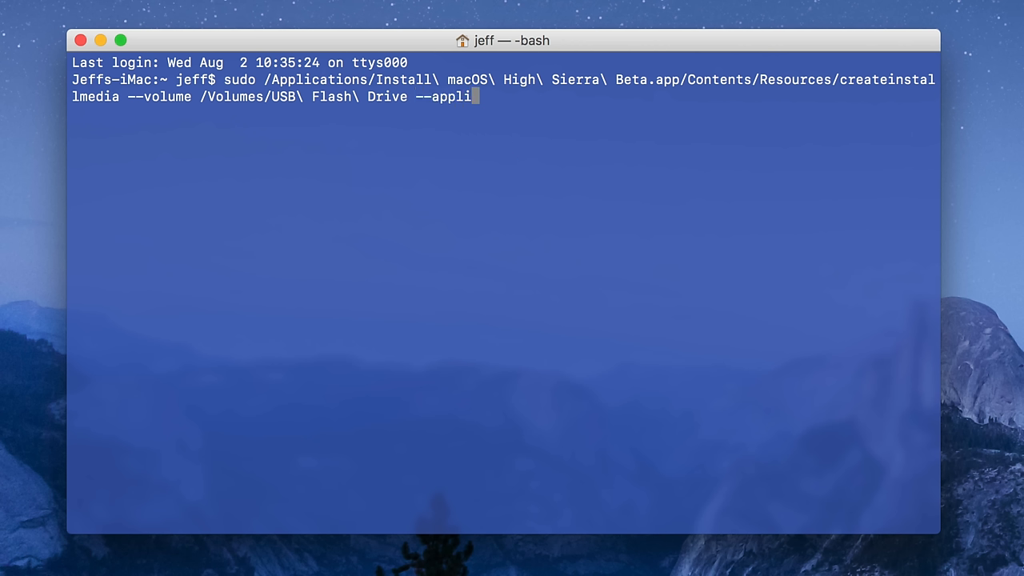
# - Complete --applicationpath and return Finder to Applications to supply the Install macOS High Sierra Beta.app path
pyautogui.write('cationpath')
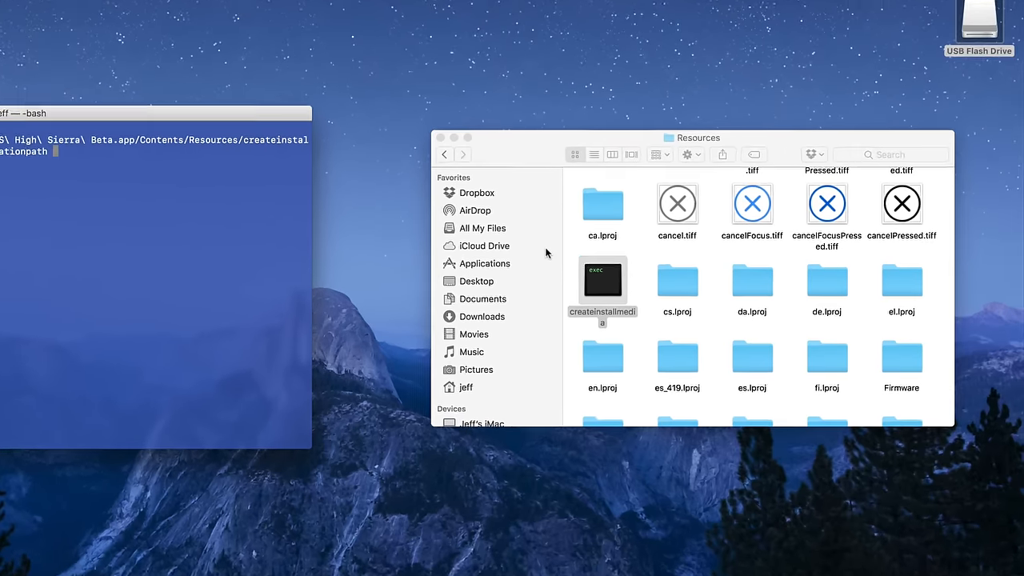
pyautogui.click(485, 264)
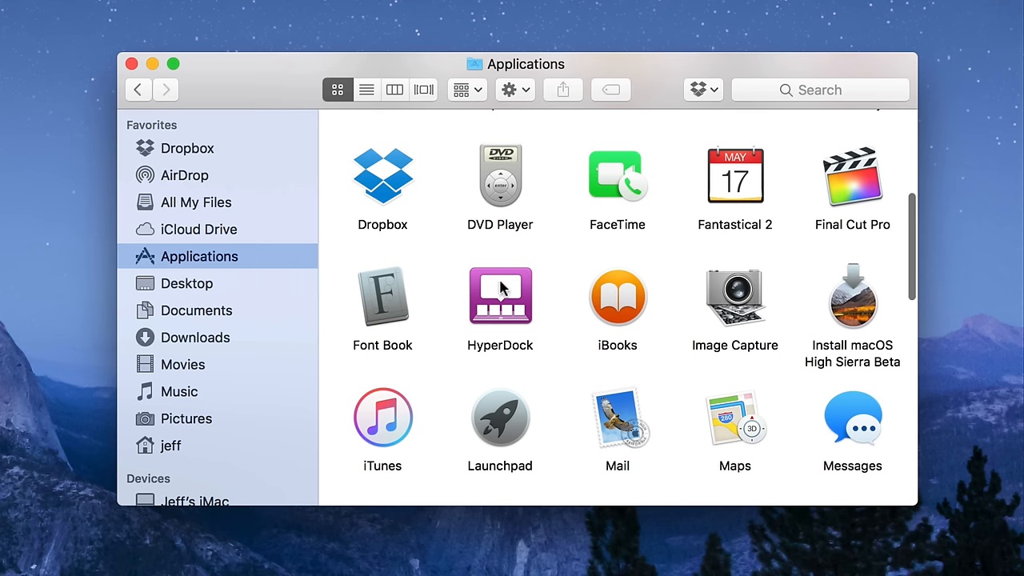
pyautogui.moveTo(852, 312)
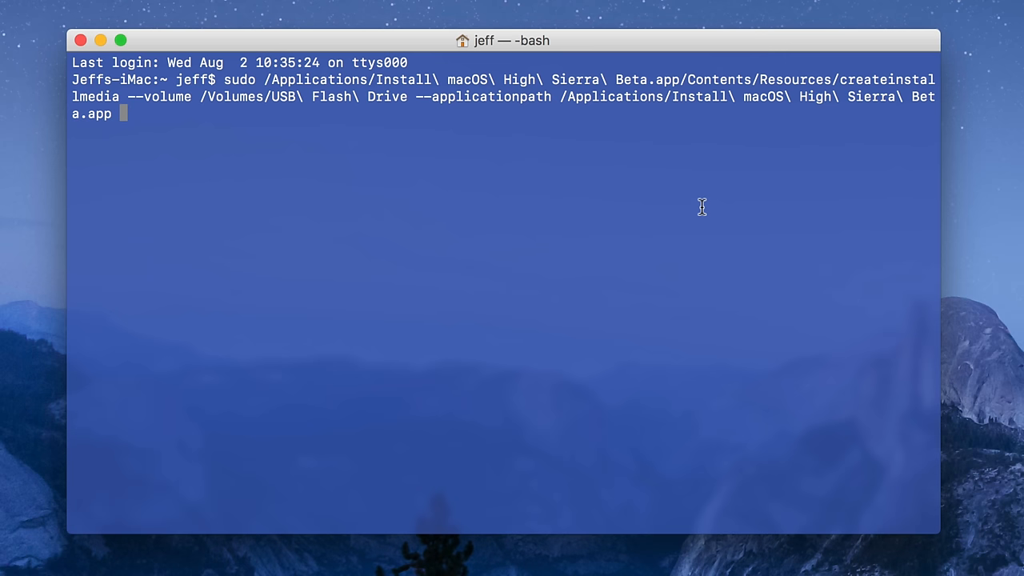
pyautogui.moveTo(691, 236)
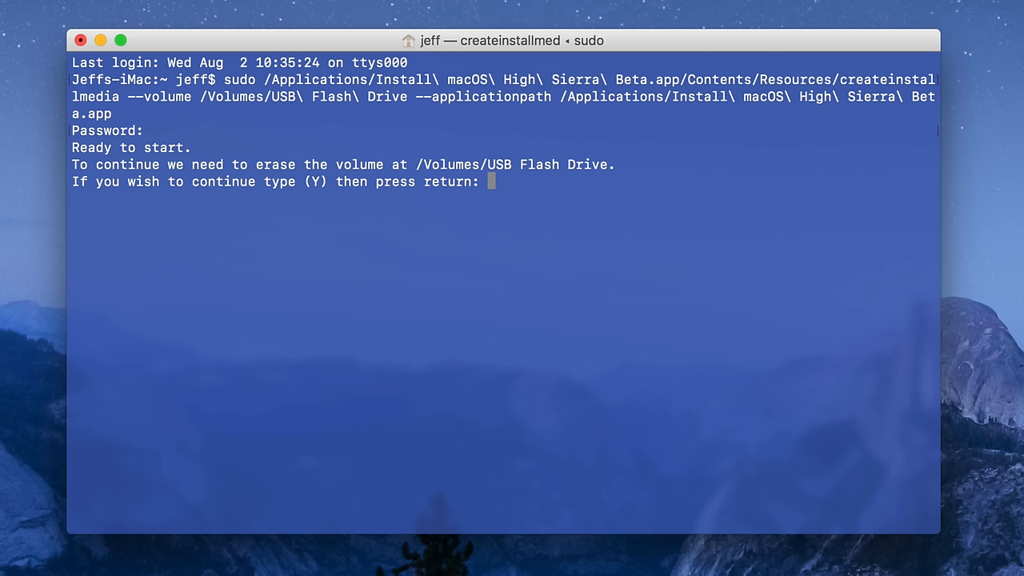
# - Answer y to erase the USB Flash Drive and let createinstallmedia copy and finish
pyautogui.write('y')
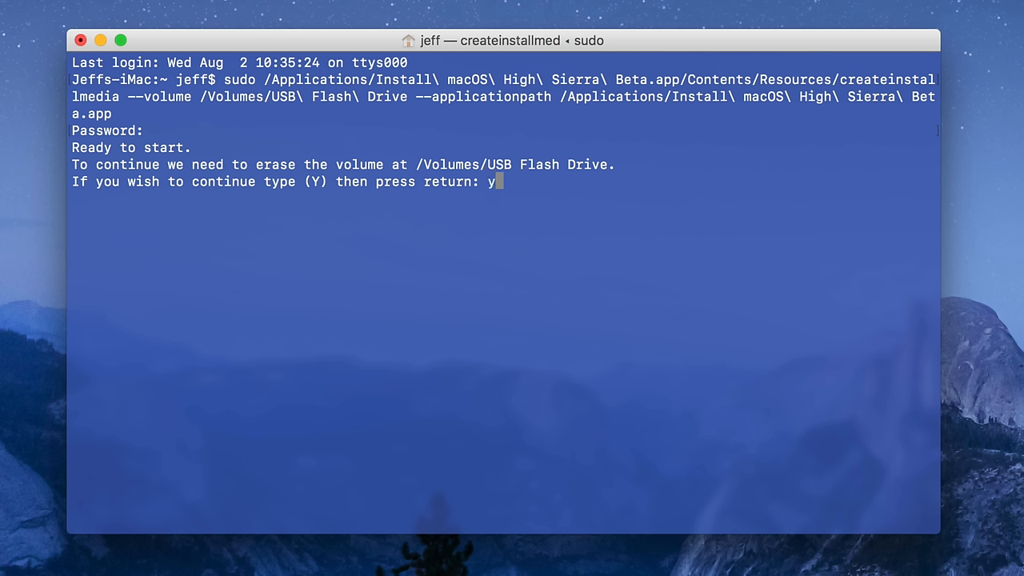
pyautogui.press('return')
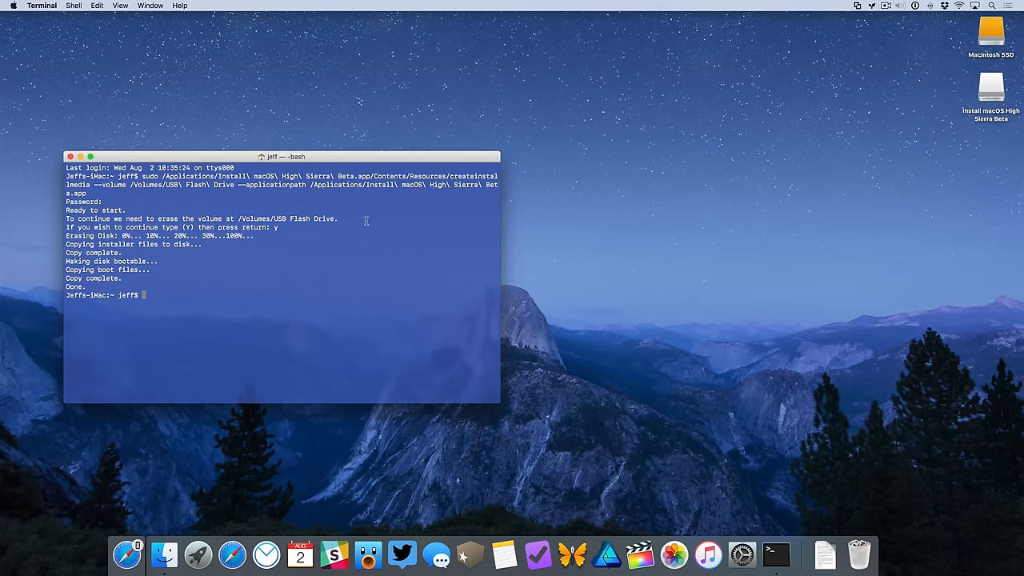
# - Open the Install macOS High Sierra Beta drive from the desktop to view the installer app
pyautogui.click(75, 156)
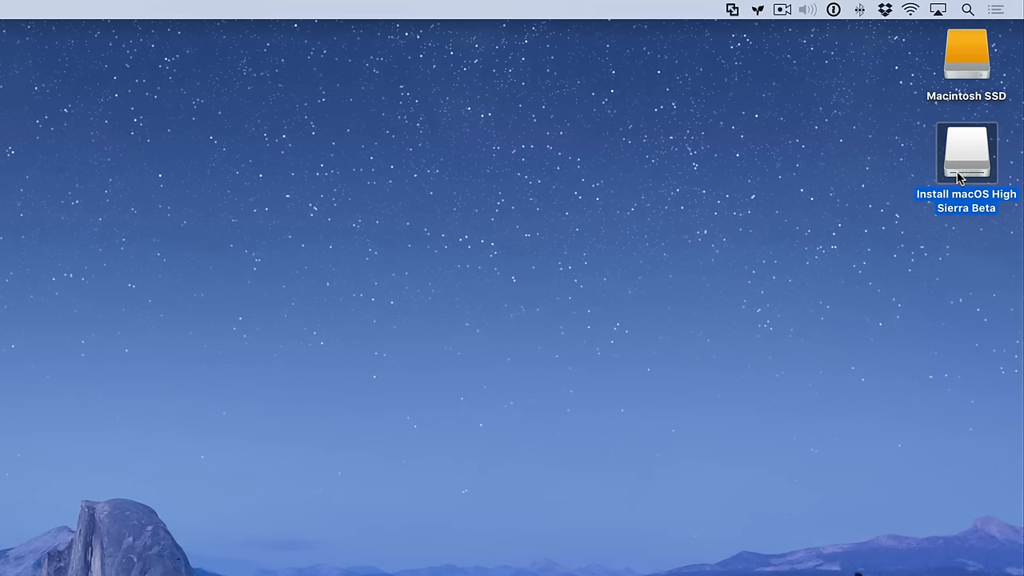
pyautogui.doubleClick(965, 152)
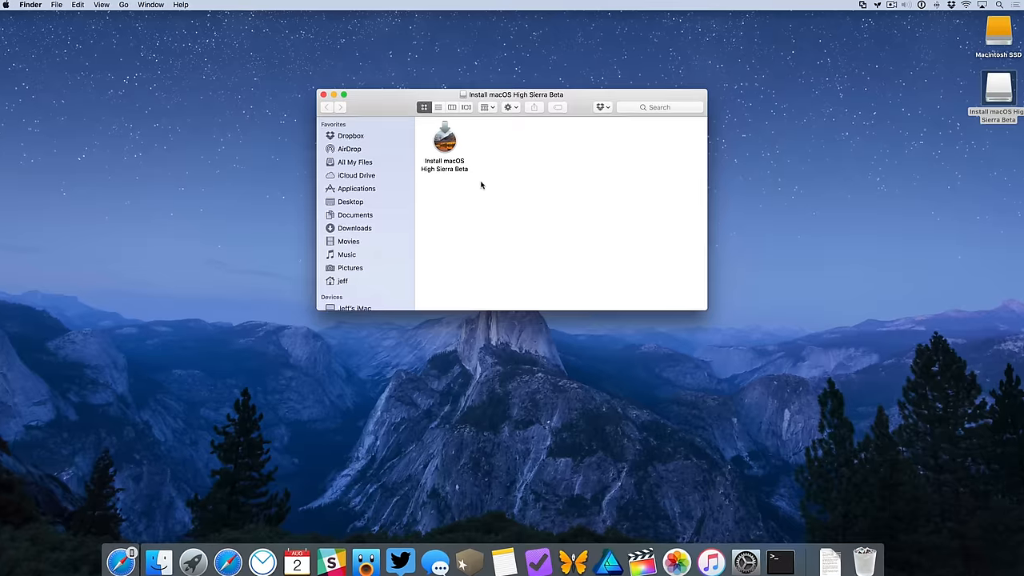